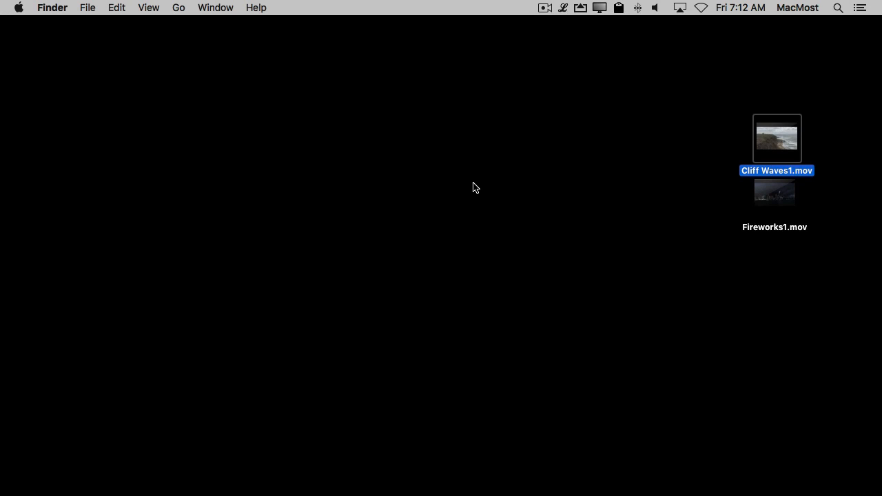
pyautogui.moveTo(776, 136)
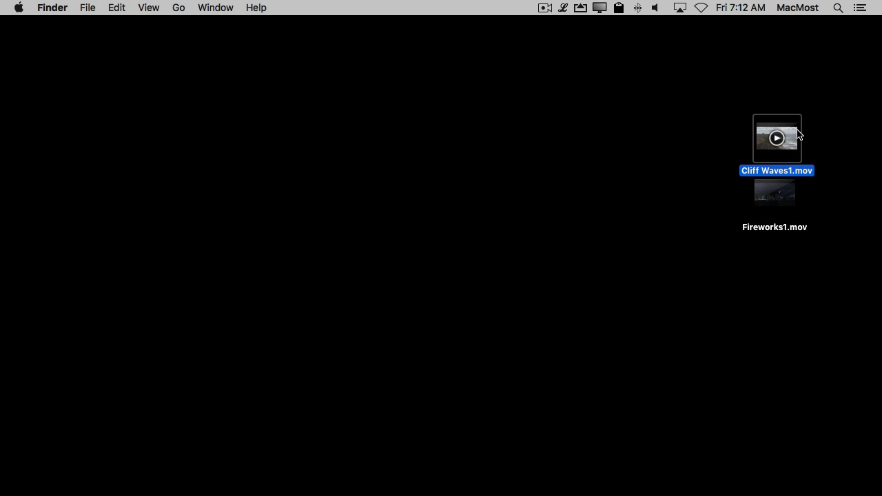
# Open Cliff Waves1.mov in QuickTime Player and show its Edit menu commands.
pyautogui.doubleClick(777, 138)
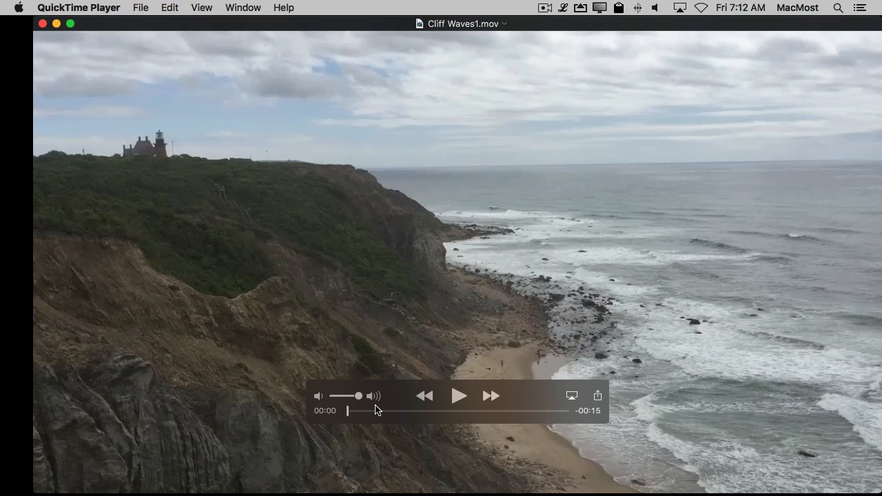
pyautogui.moveTo(127, 21)
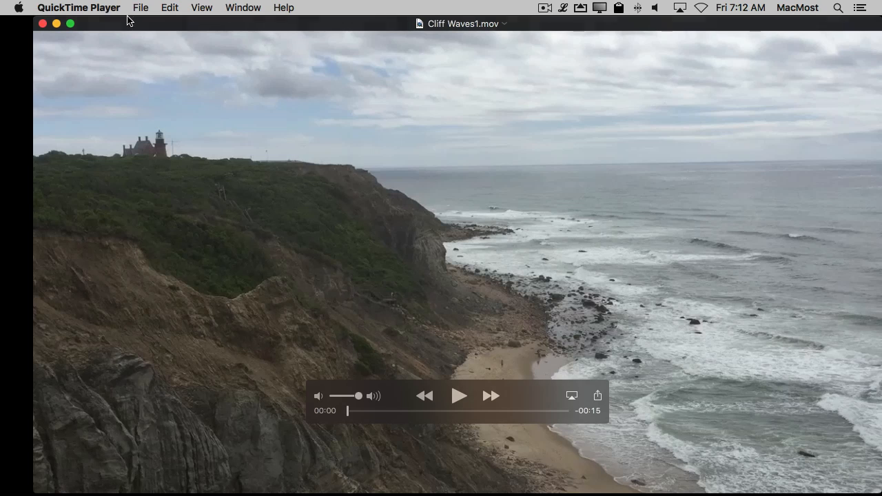
pyautogui.click(78, 7)
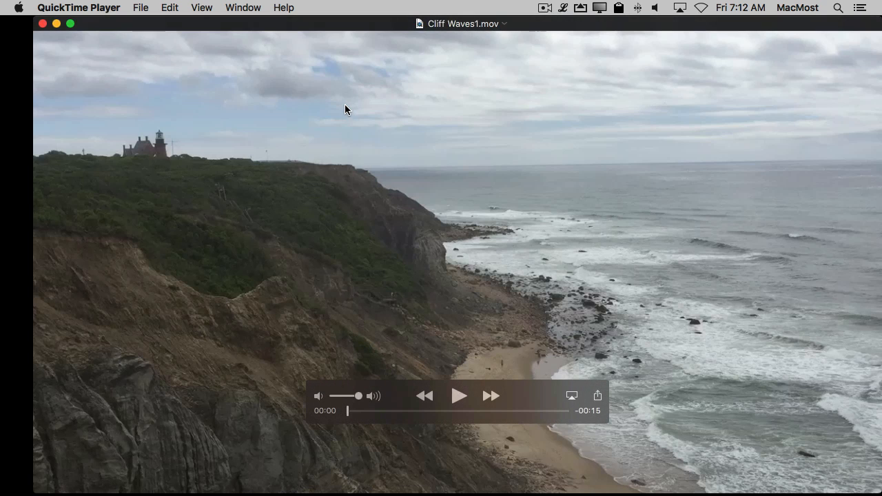
pyautogui.click(169, 7)
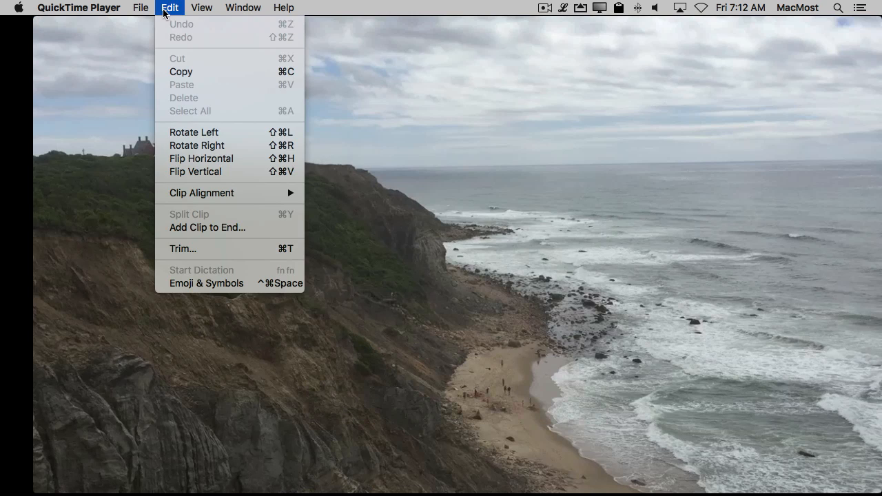
# Trim Cliff Waves1.mov to a roughly five-second section from its middle.
pyautogui.click(182, 249)
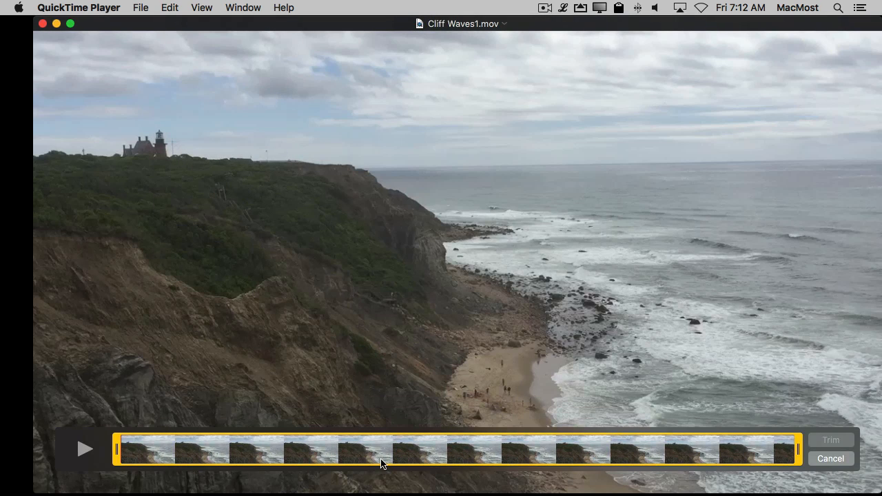
pyautogui.moveTo(123, 449); pyautogui.dragTo(265, 448)
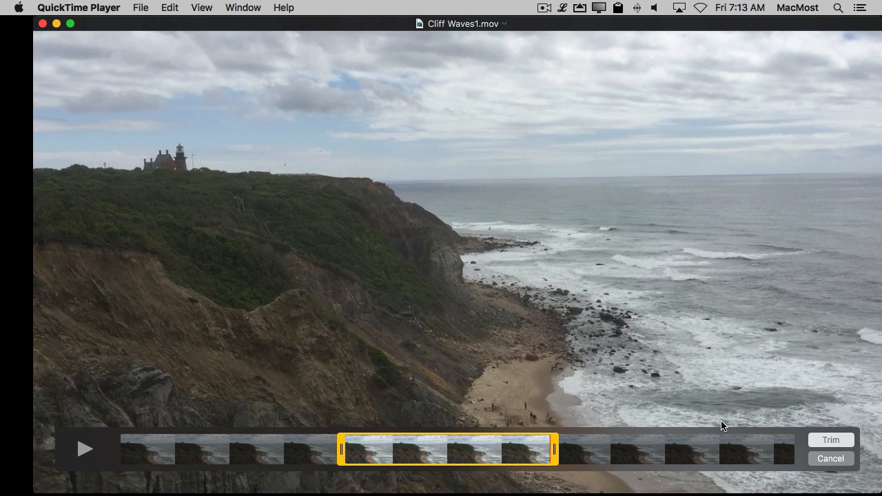
pyautogui.moveTo(608, 449)
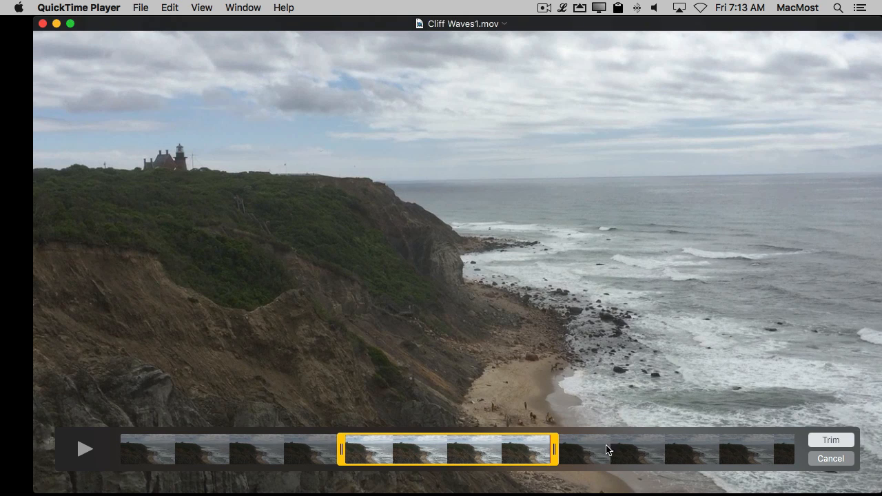
pyautogui.click(830, 440)
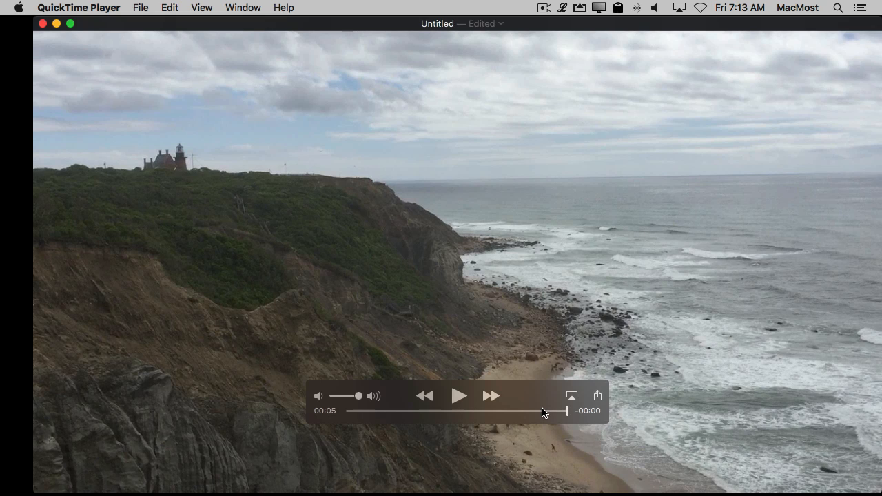
pyautogui.moveTo(441, 415)
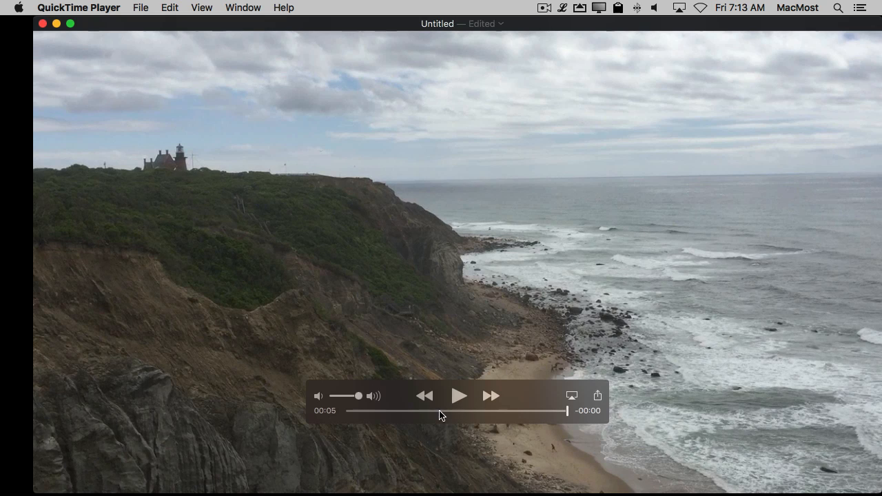
pyautogui.moveTo(396, 355)
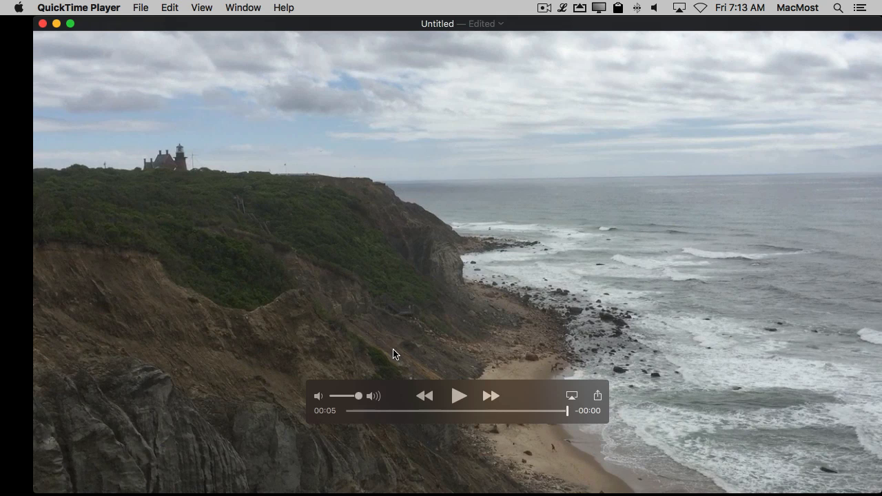
pyautogui.moveTo(491, 232)
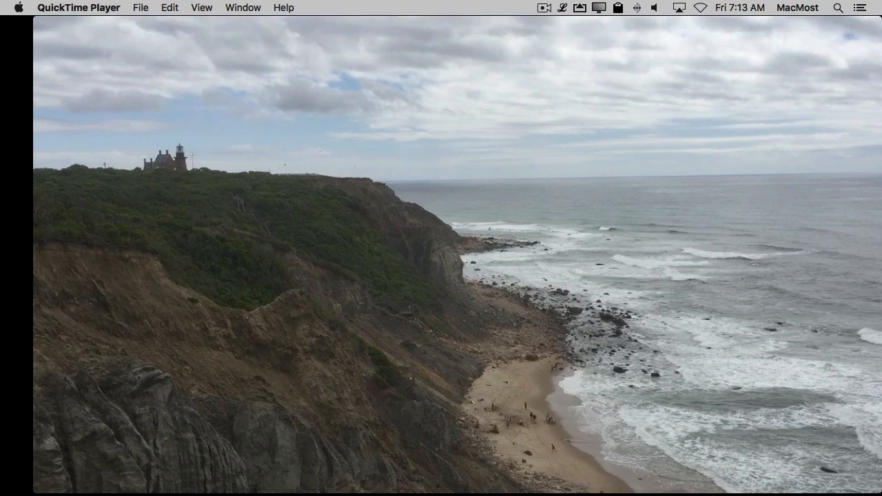
# Add Fireworks1.mov as a clip, trim off its opening, and select it to reorder ahead of the cliff clip.
pyautogui.click(170, 7)
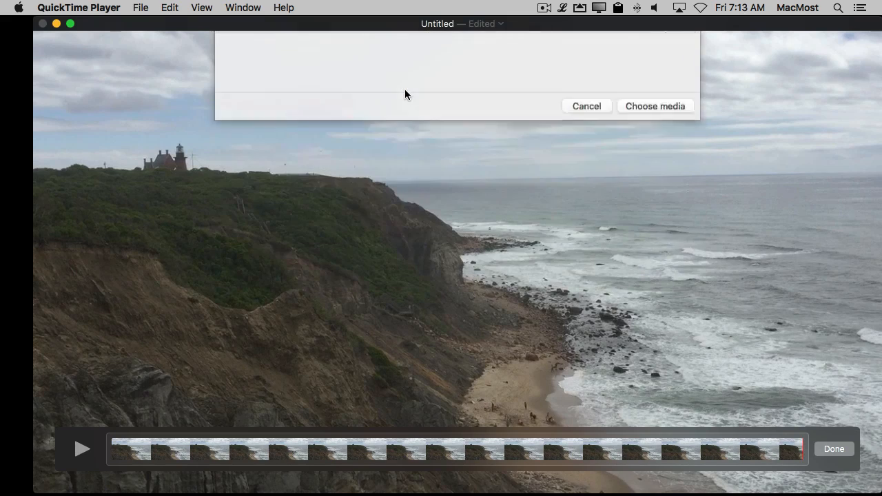
pyautogui.click(654, 106)
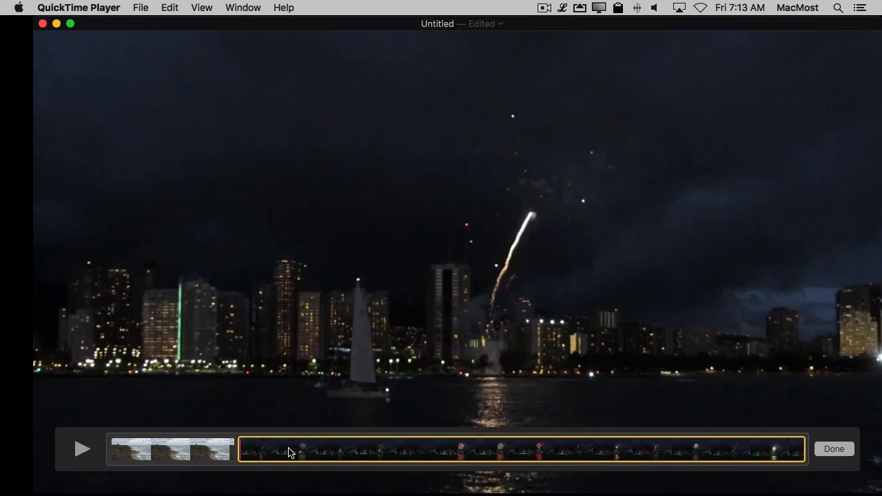
pyautogui.click(171, 449)
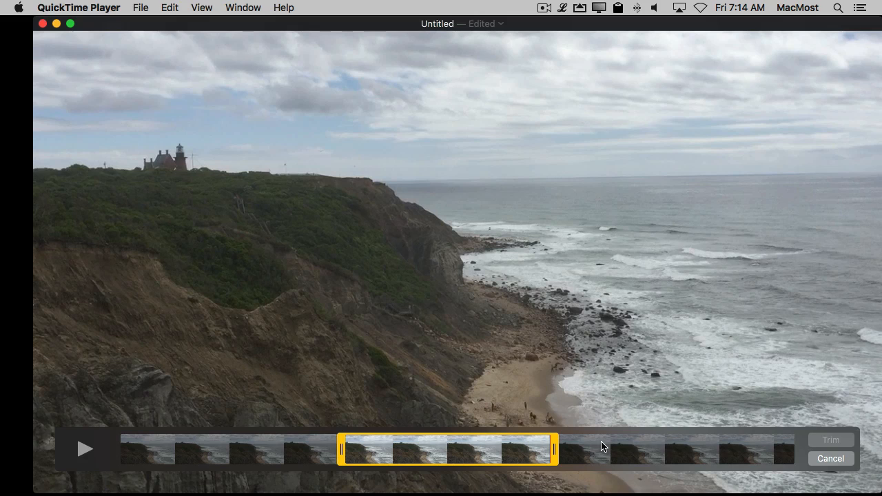
pyautogui.click(830, 440)
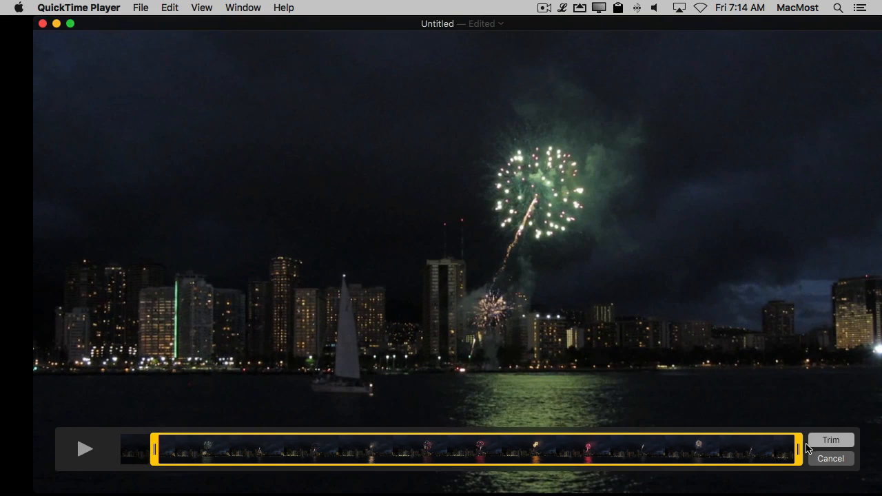
pyautogui.click(831, 440)
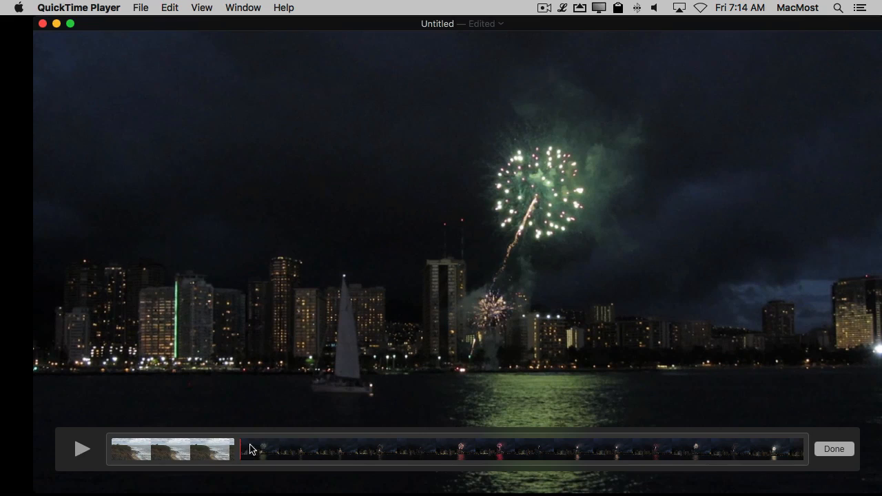
pyautogui.click(248, 449)
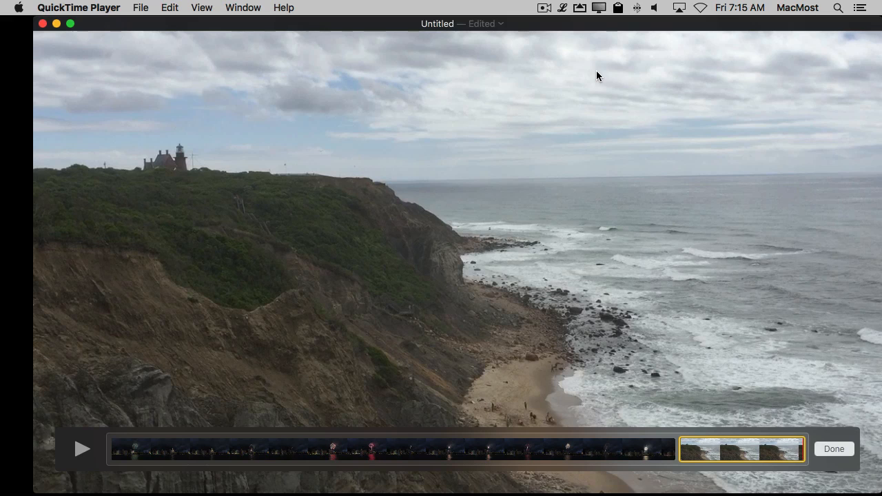
pyautogui.moveTo(403, 455)
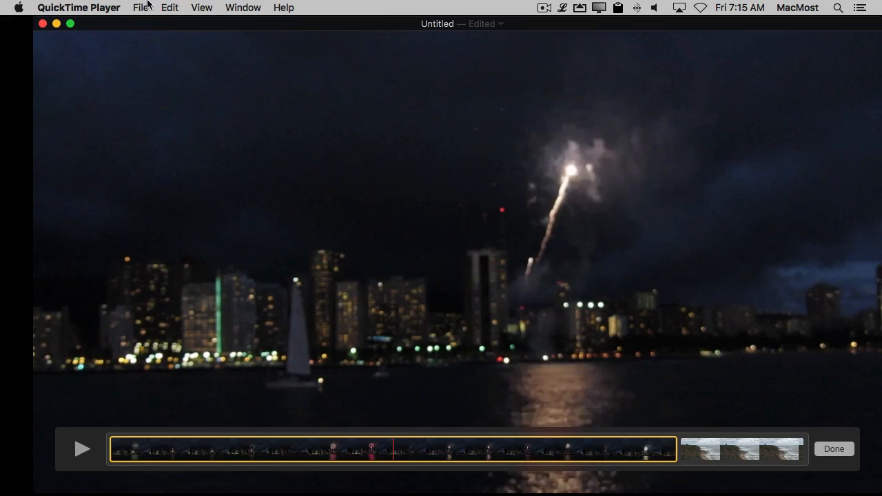
# Split the fireworks clip at the playhead into two pieces.
pyautogui.click(169, 8)
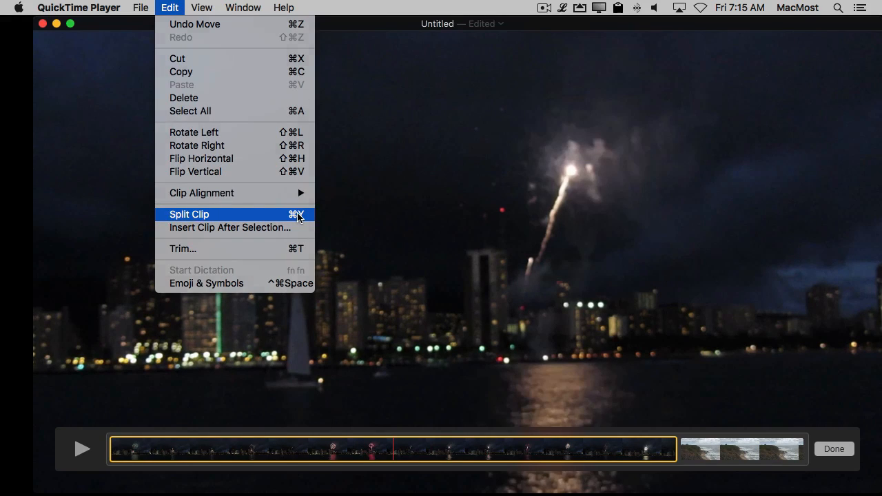
pyautogui.click(188, 214)
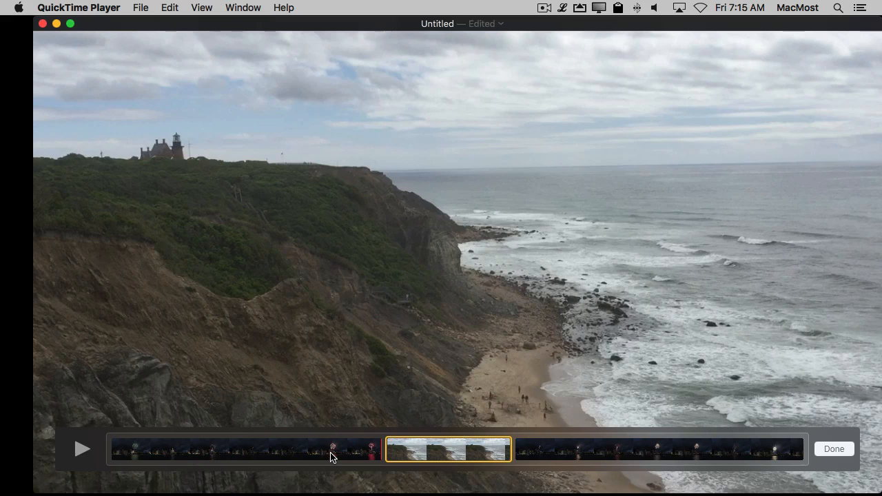
pyautogui.moveTo(291, 456)
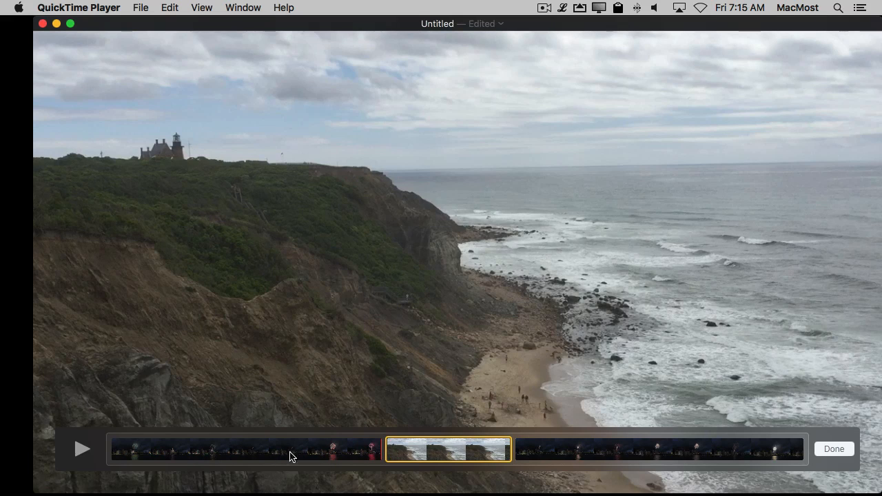
pyautogui.moveTo(215, 462)
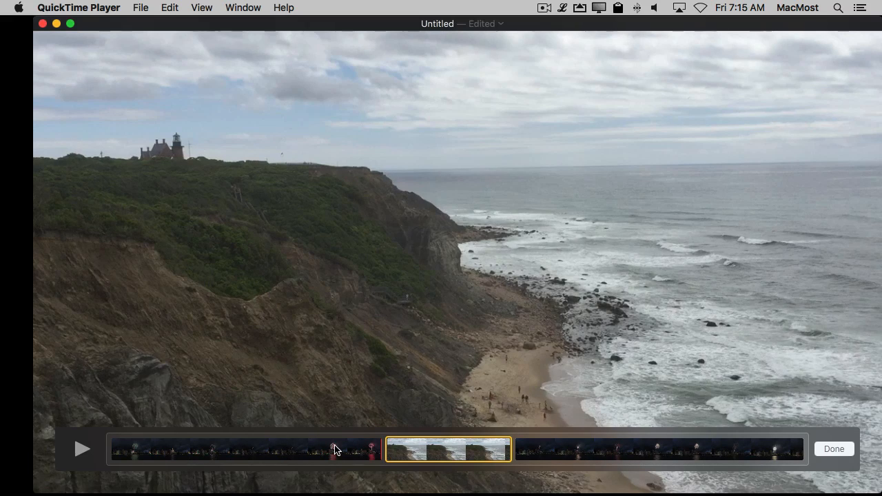
pyautogui.moveTo(344, 453)
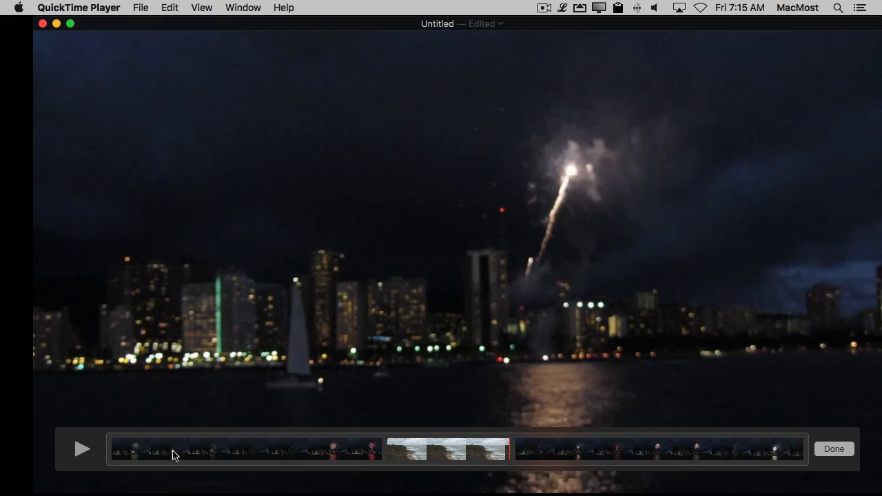
pyautogui.moveTo(590, 451)
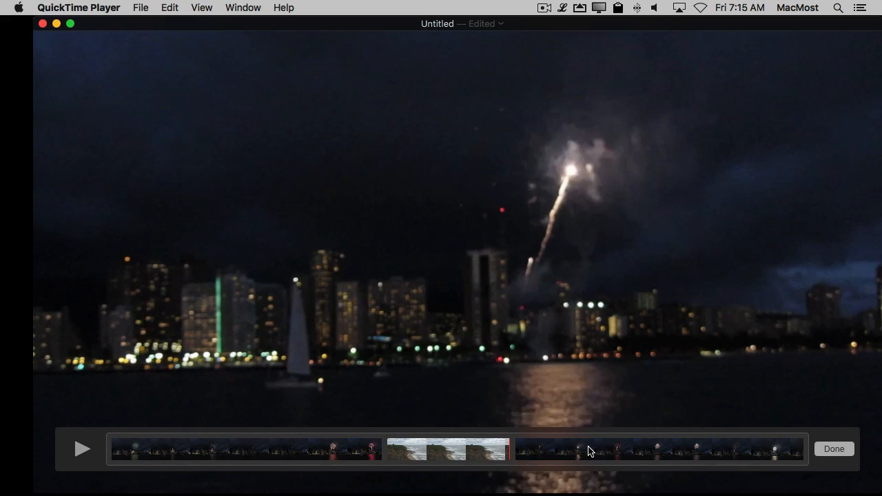
pyautogui.moveTo(213, 442)
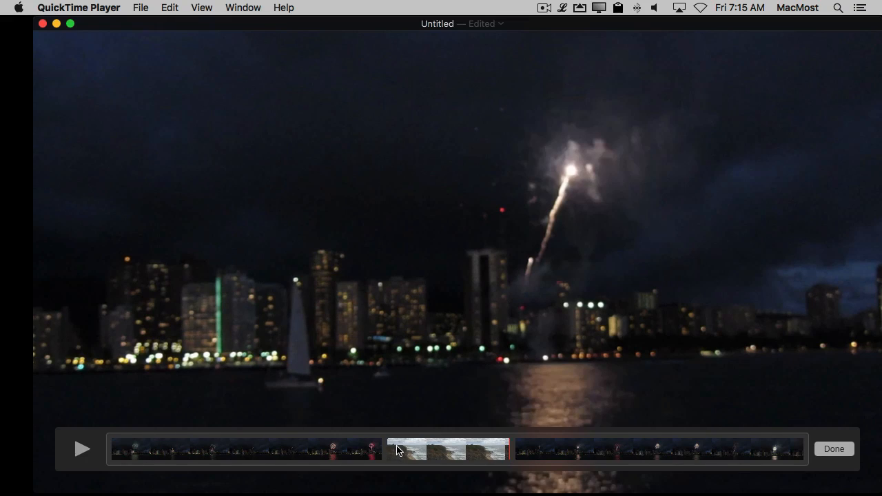
pyautogui.moveTo(425, 233)
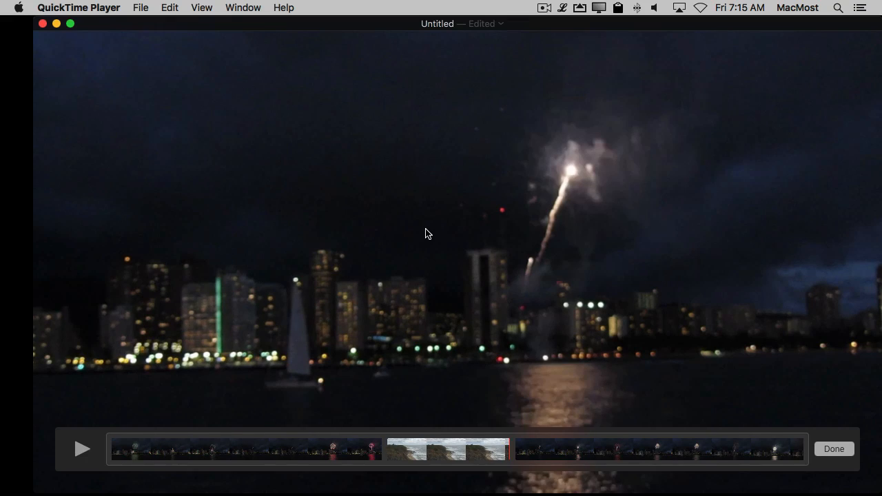
pyautogui.moveTo(331, 75)
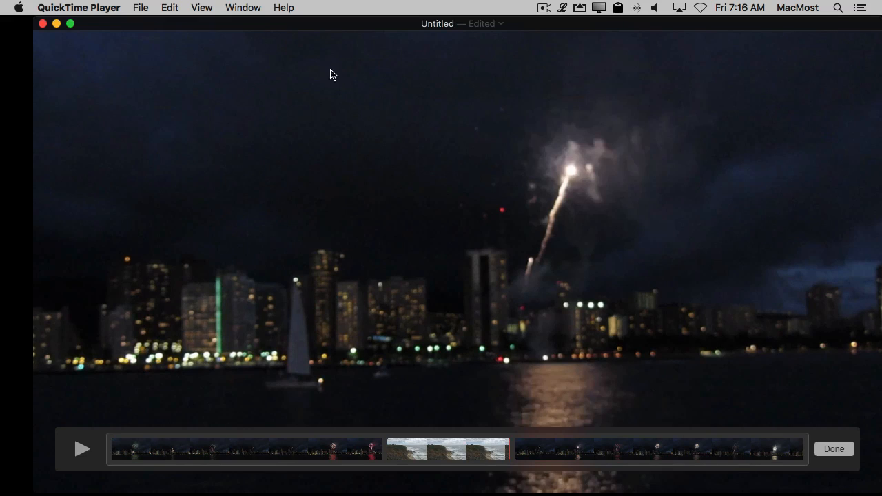
pyautogui.click(140, 8)
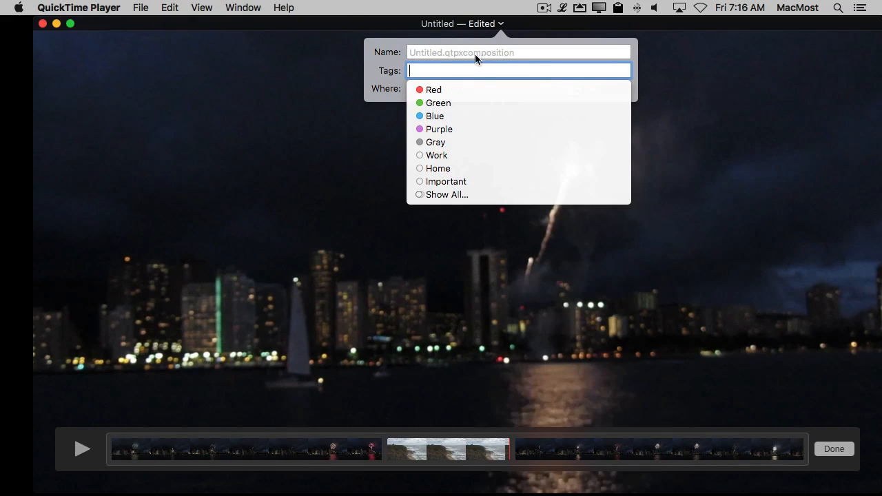
pyautogui.moveTo(417, 51)
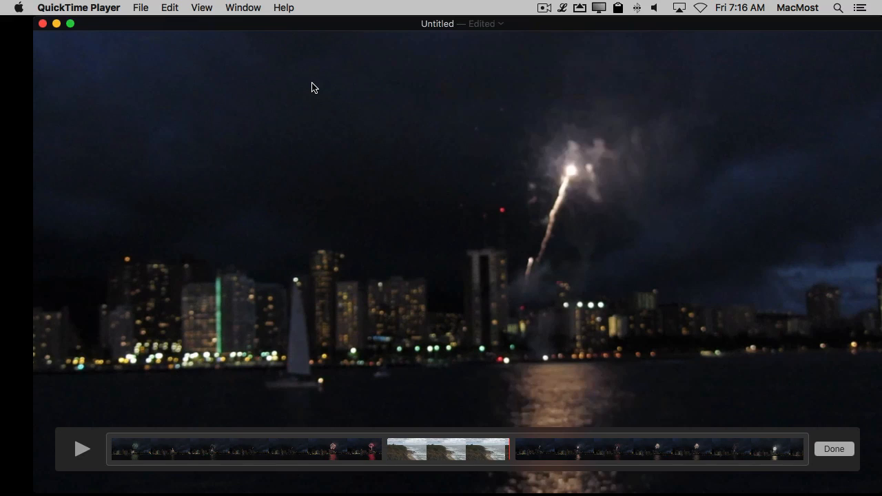
pyautogui.moveTo(145, 26)
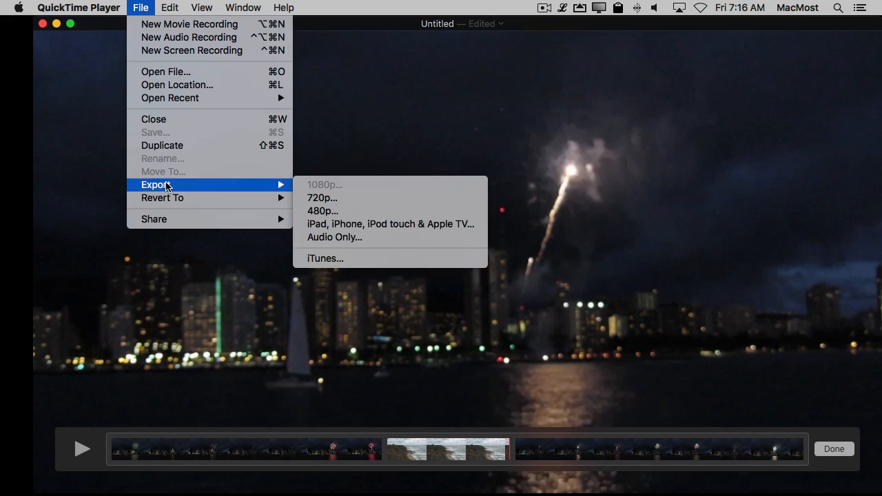
pyautogui.moveTo(322, 211)
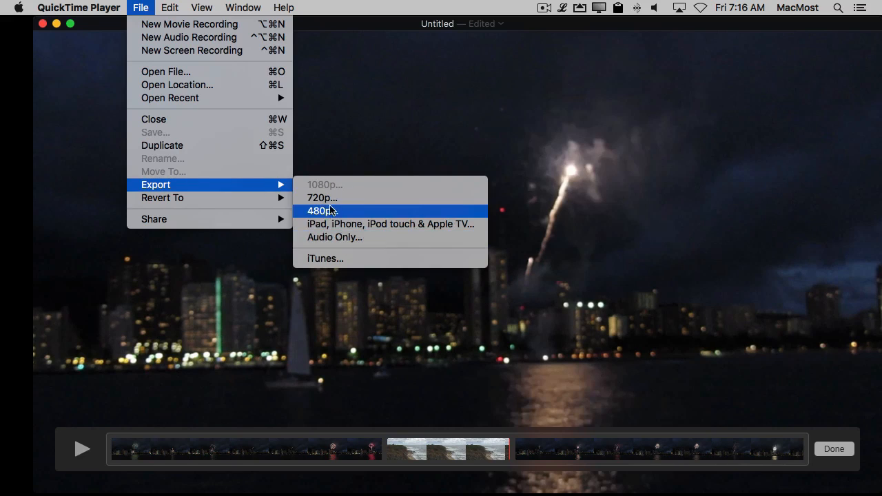
pyautogui.click(321, 211)
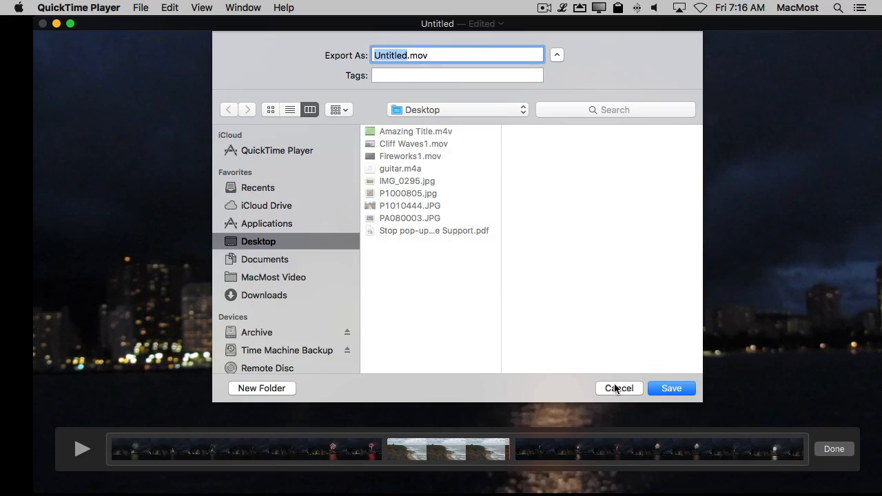
pyautogui.click(619, 388)
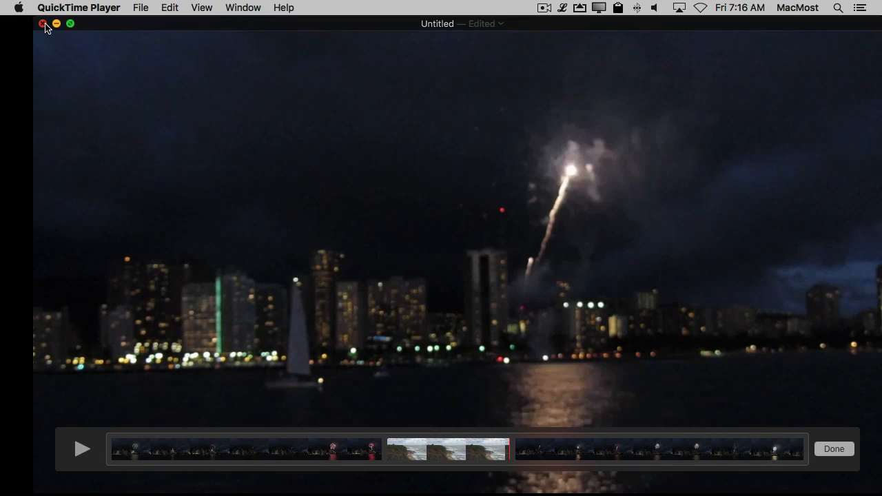
# Close the edited movie, saving it as Combo.mov on the Desktop.
pyautogui.click(42, 24)
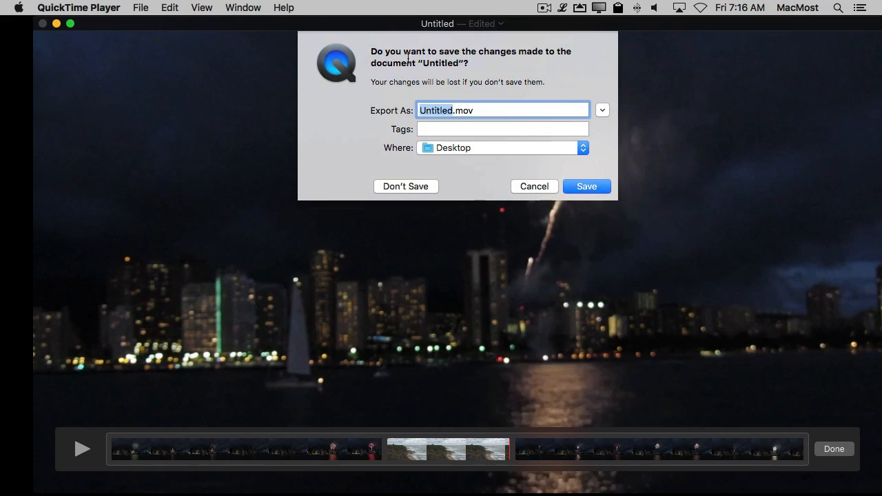
pyautogui.moveTo(581, 125)
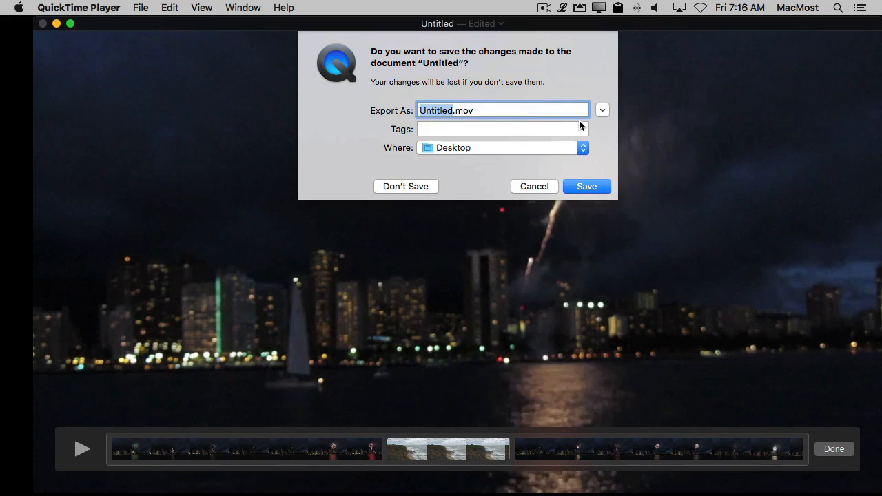
pyautogui.click(601, 110)
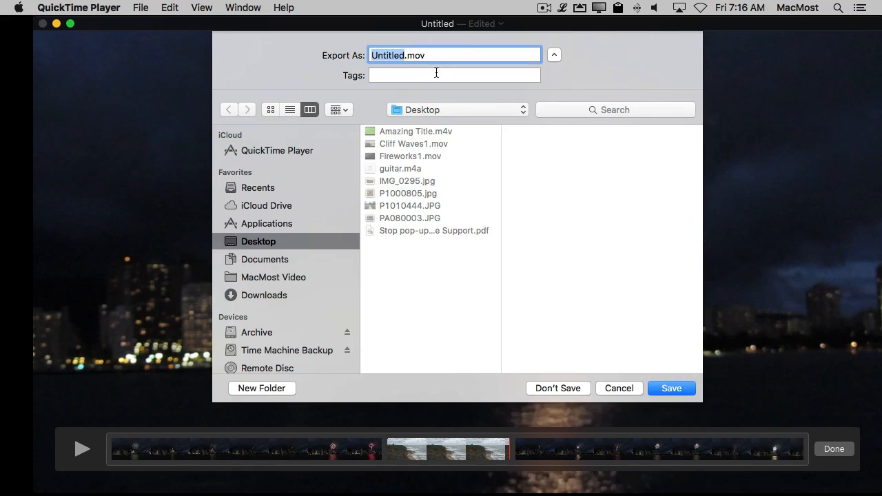
pyautogui.write('Combo.mov')
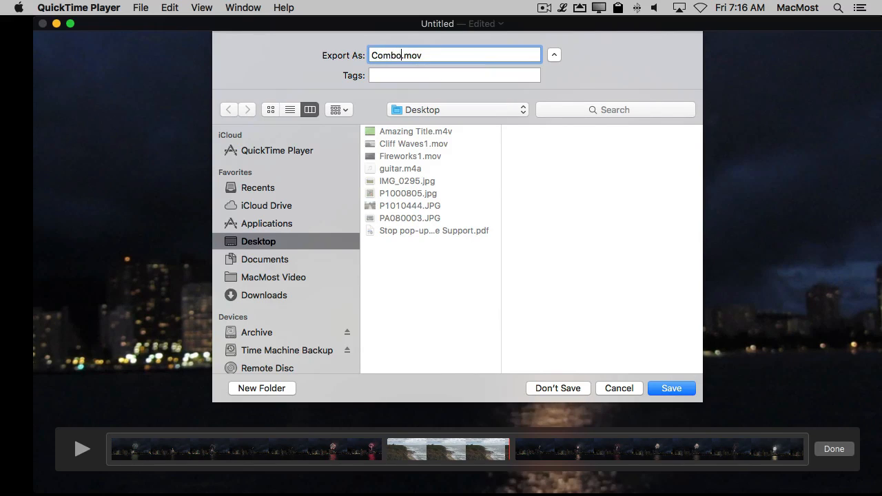
pyautogui.click(671, 388)
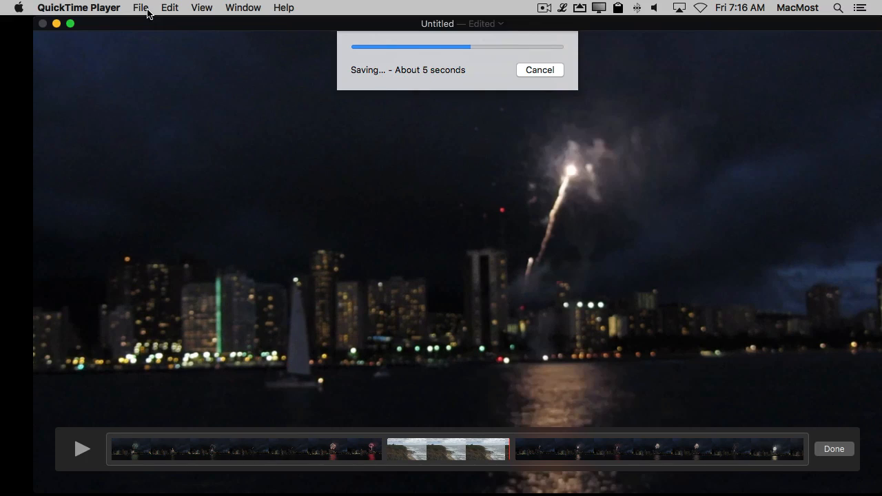
pyautogui.moveTo(546, 401)
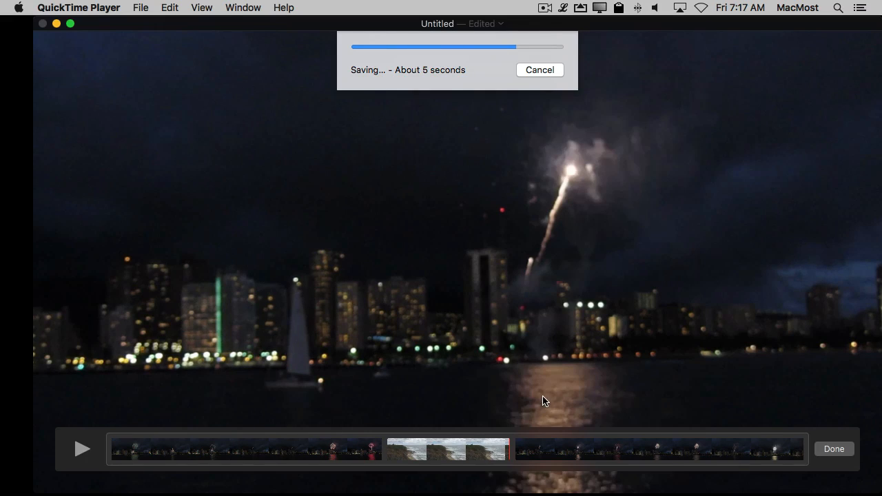
pyautogui.moveTo(232, 162)
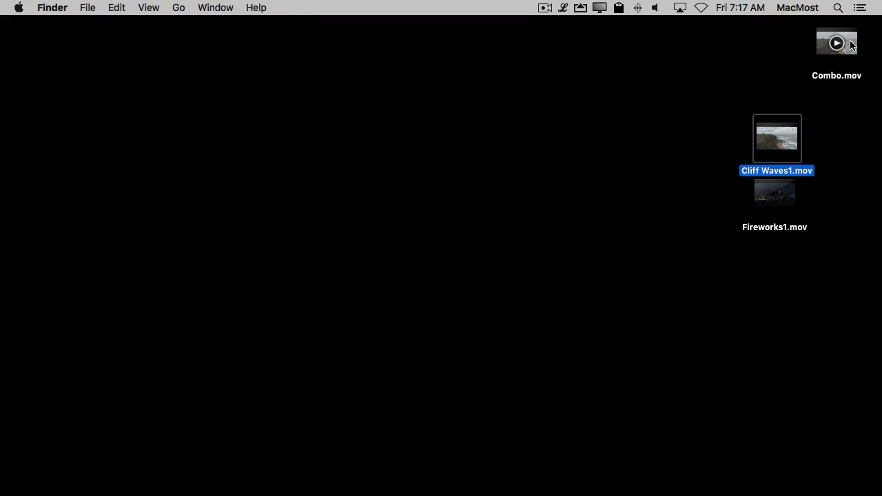
# Open Combo.mov from the Desktop and scrub between about 13 and 16 seconds.
pyautogui.doubleClick(836, 42)
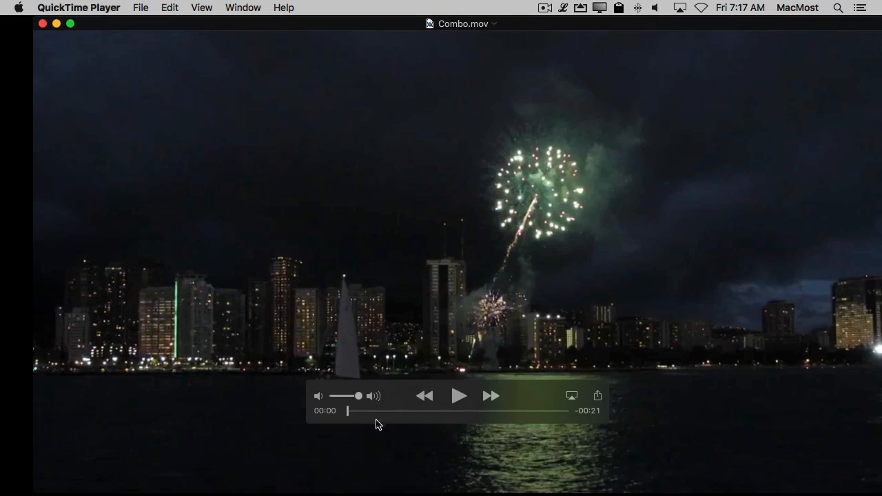
pyautogui.moveTo(350, 414)
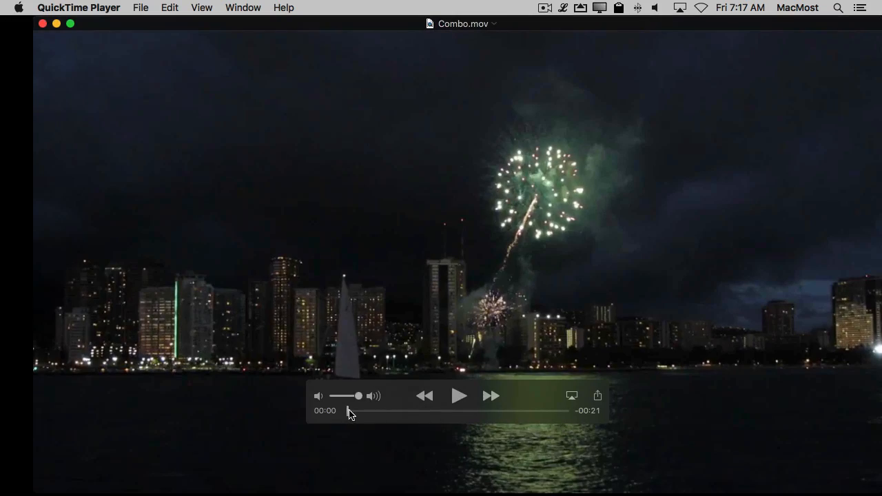
pyautogui.moveTo(348, 411); pyautogui.dragTo(519, 410)
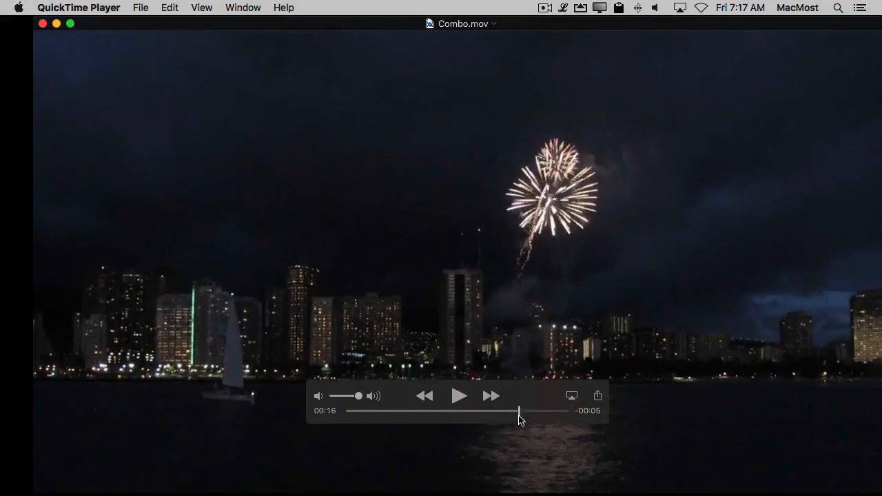
pyautogui.moveTo(519, 411); pyautogui.dragTo(407, 411)
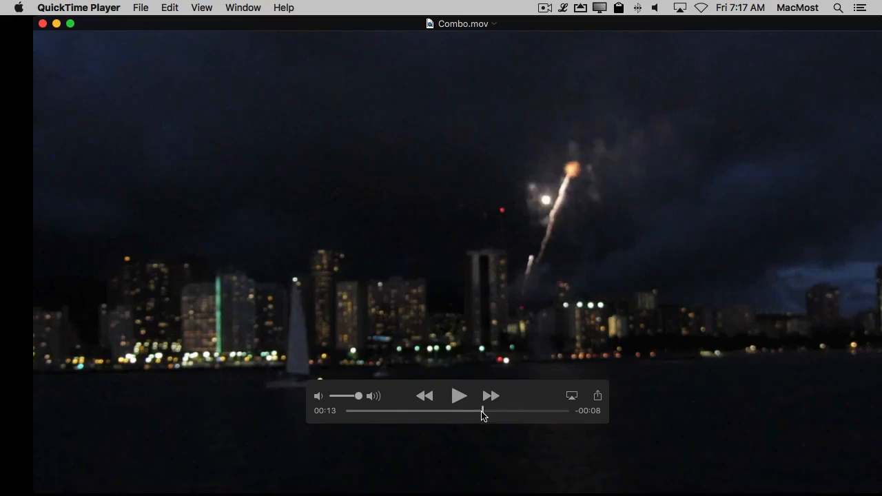
pyautogui.moveTo(483, 411); pyautogui.dragTo(519, 410)
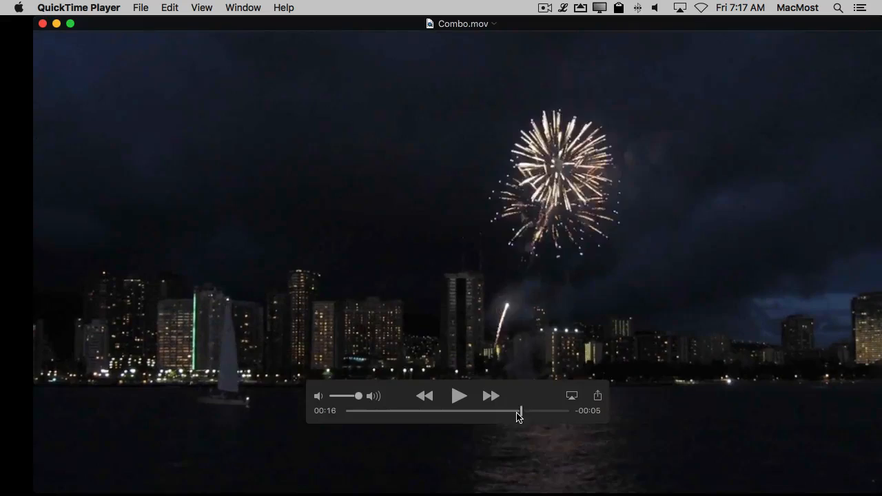